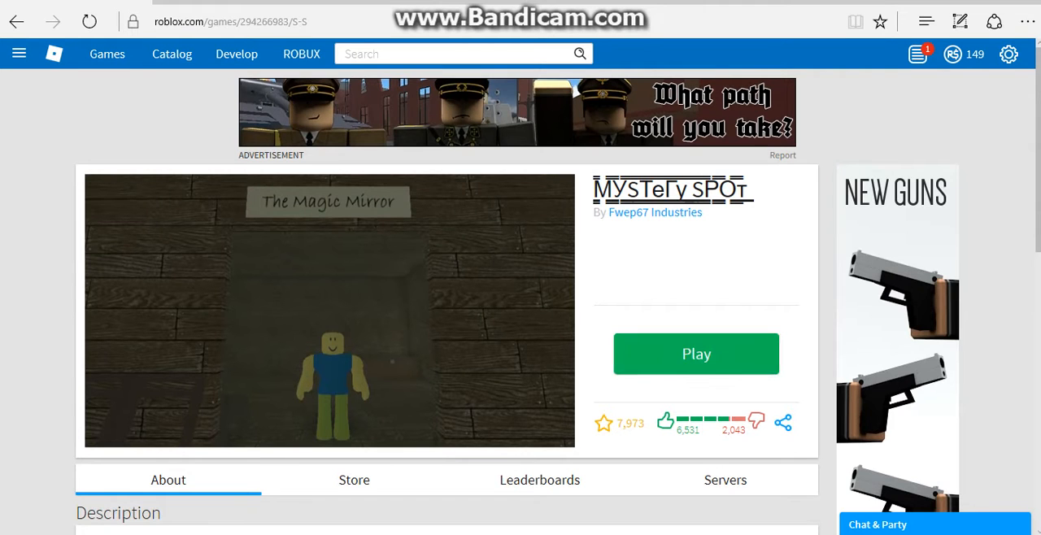
# Launch Mystery Spot, then resume from the pause menu to keep playing the escape room
pyautogui.click(695, 353)
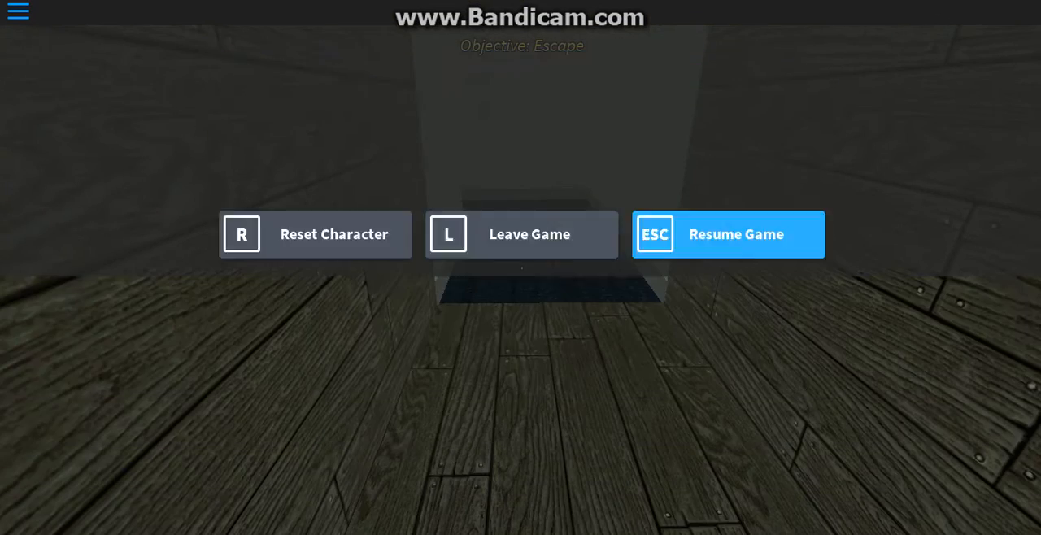
pyautogui.click(728, 234)
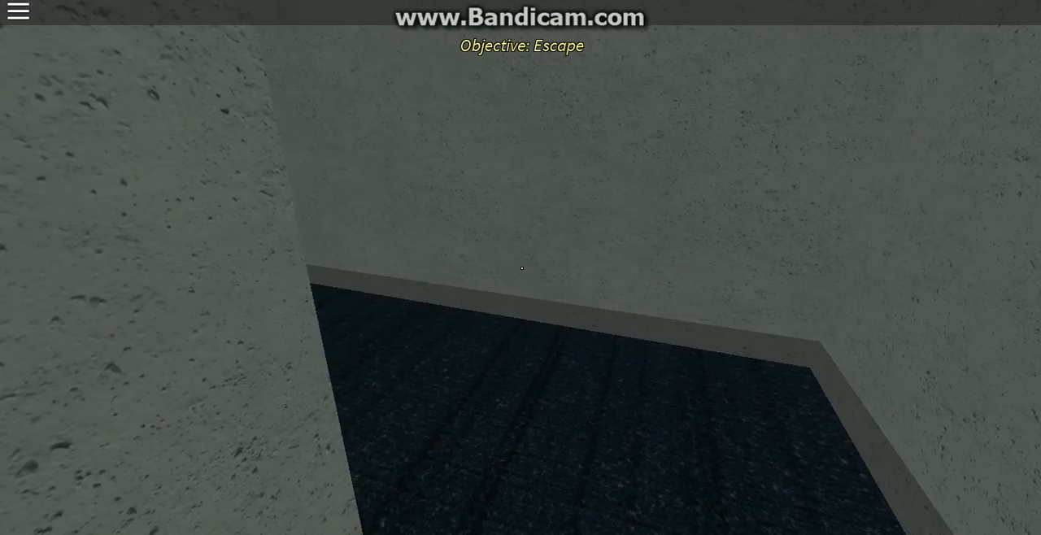